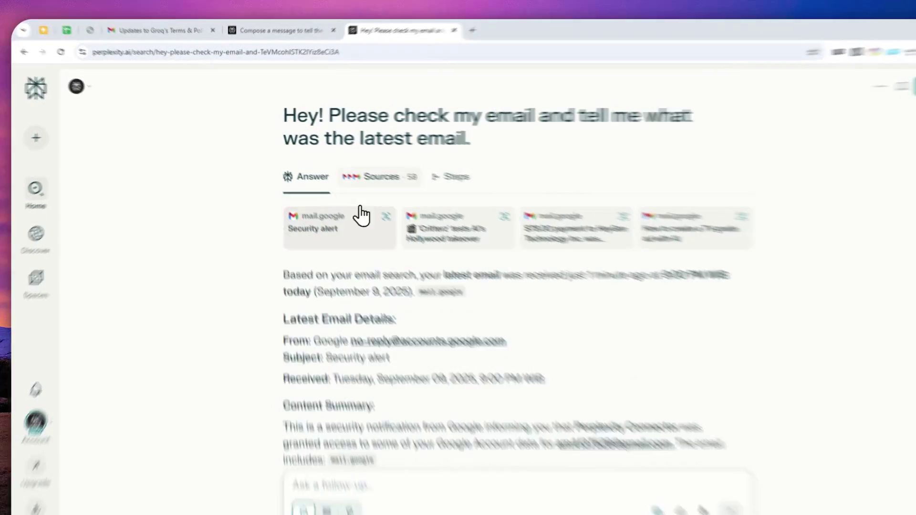
Step: Load a fresh Perplexity home page in a new browser tab
click(380, 177)
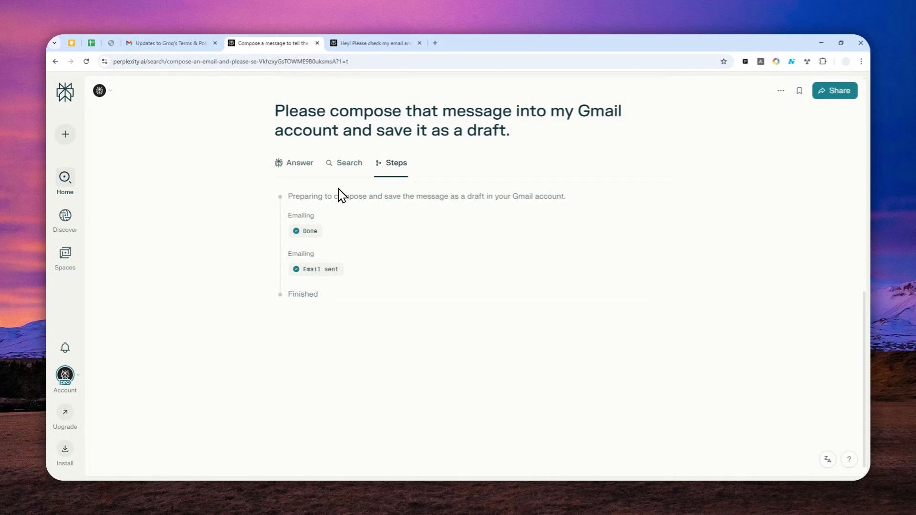
mouse_move(497, 208)
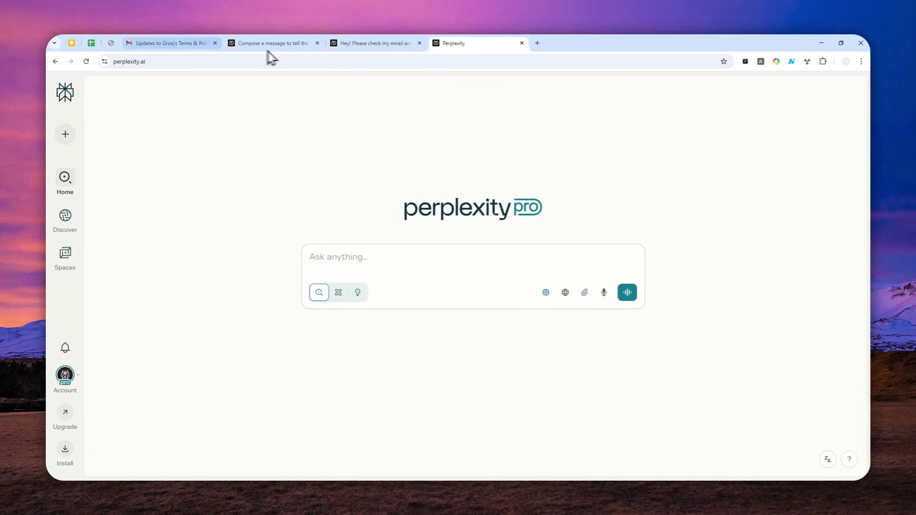
click(129, 61)
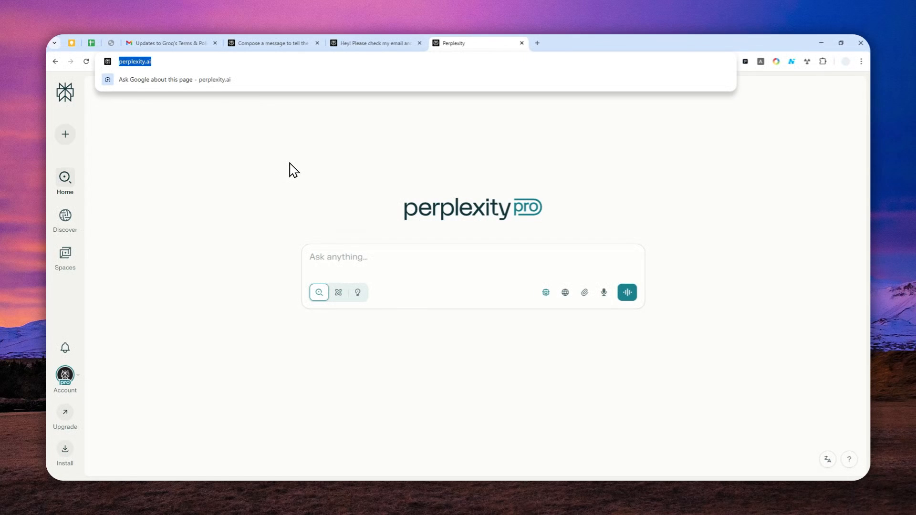
mouse_move(206, 171)
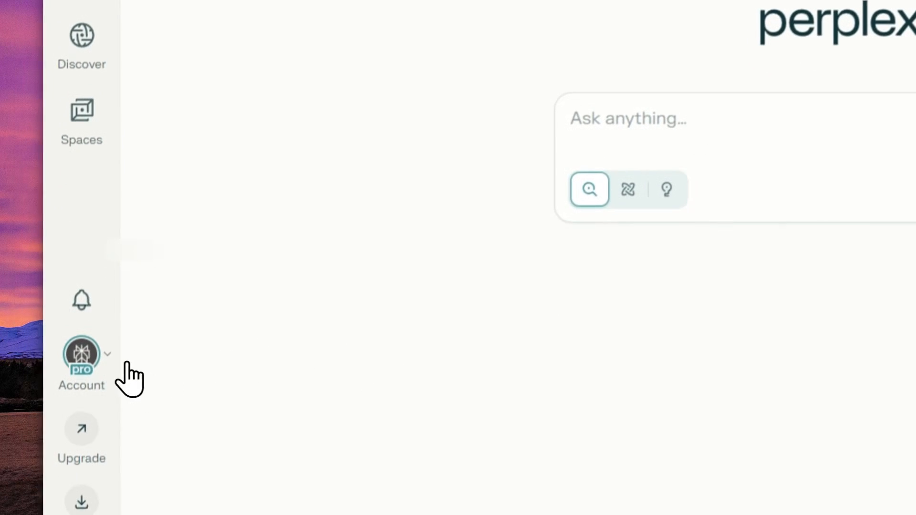
Step: Reach the account settings' Connectors list showing Gmail with Calendar, Drive, Dropbox and WhatsApp
click(82, 355)
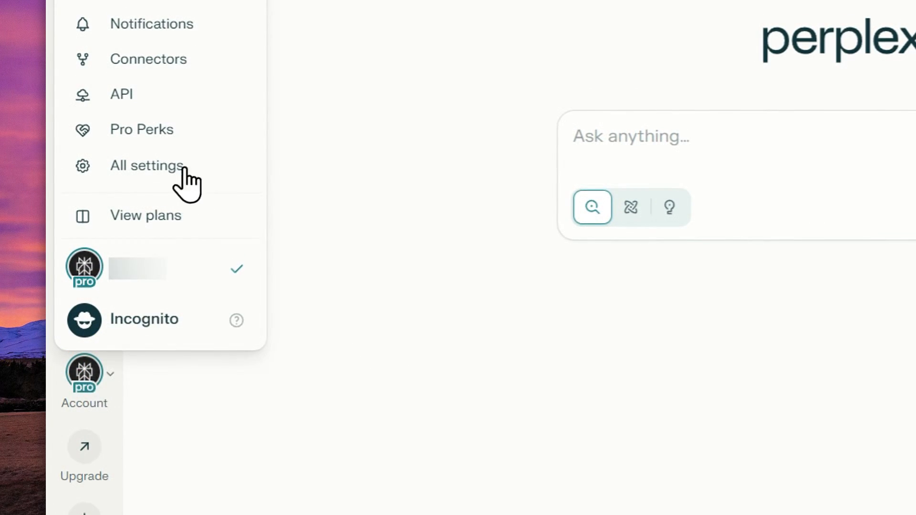
click(148, 59)
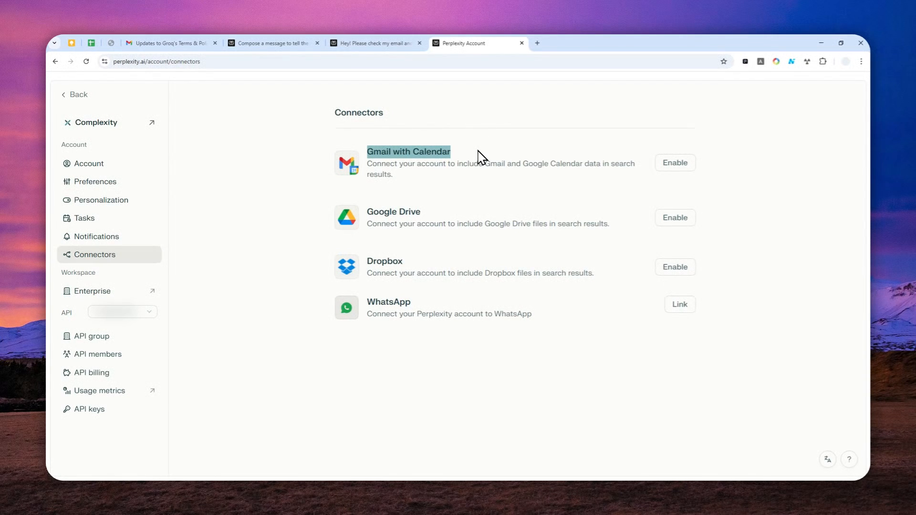
mouse_move(611, 156)
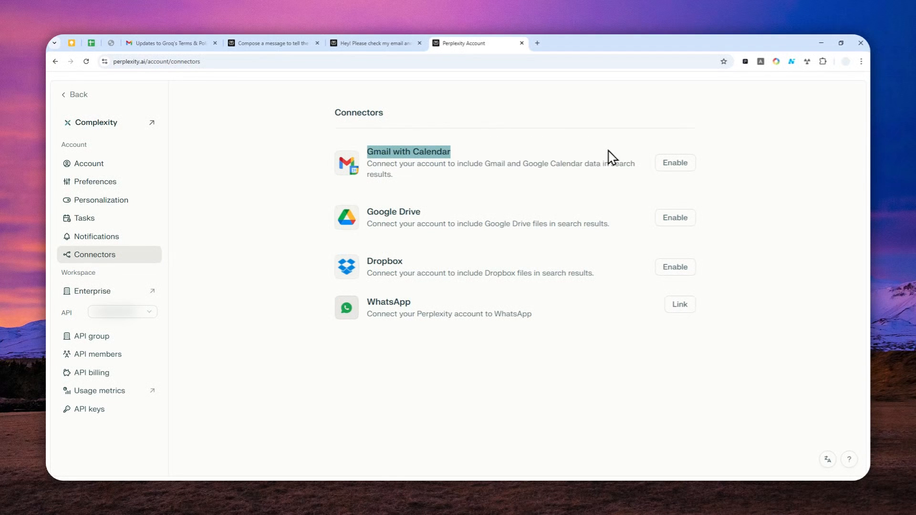
Step: Enable Gmail with Calendar and sign in to Perplexity Connector with the listed Google account
click(675, 162)
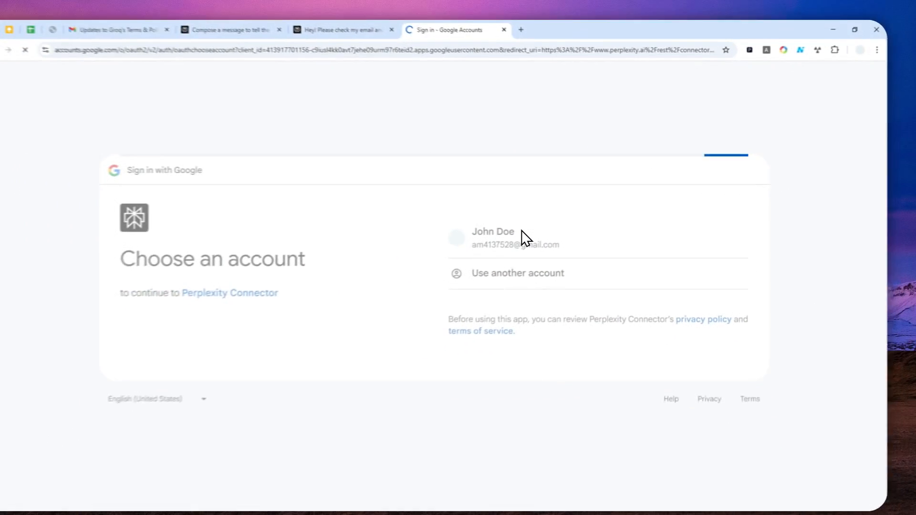
click(512, 238)
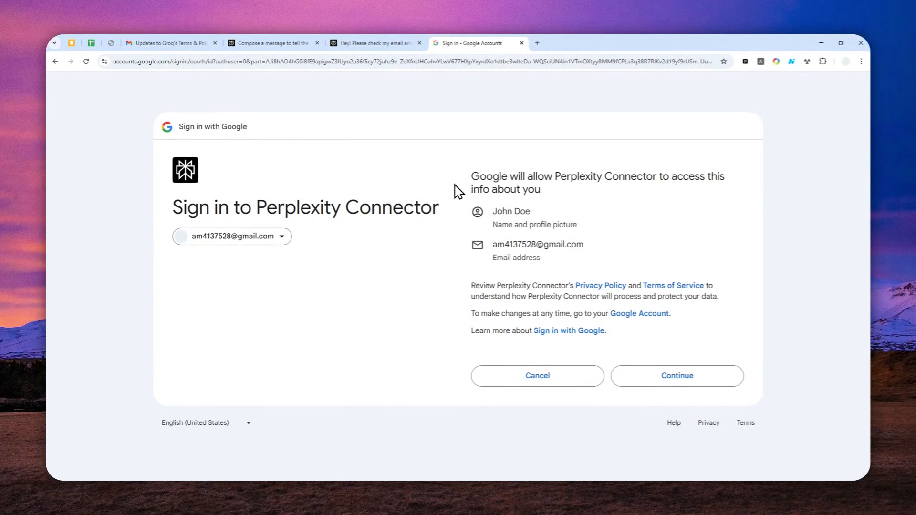
mouse_move(538, 212)
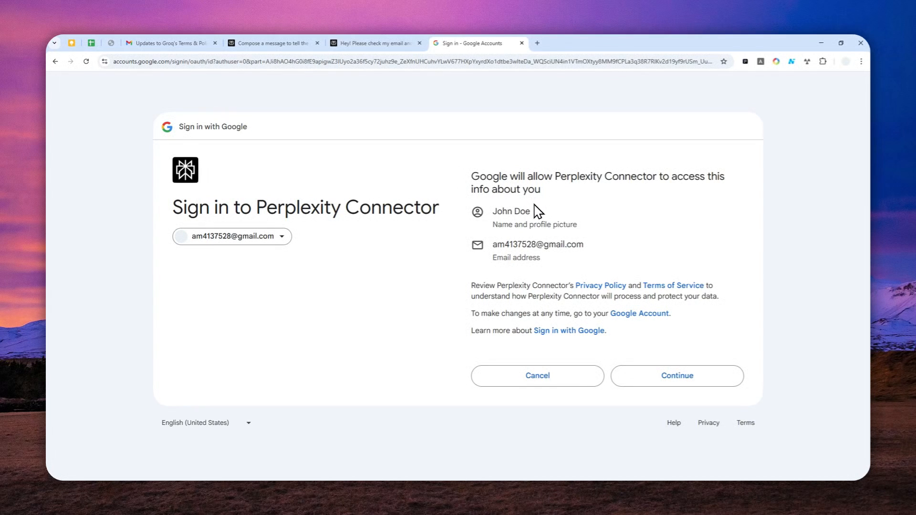
mouse_move(535, 227)
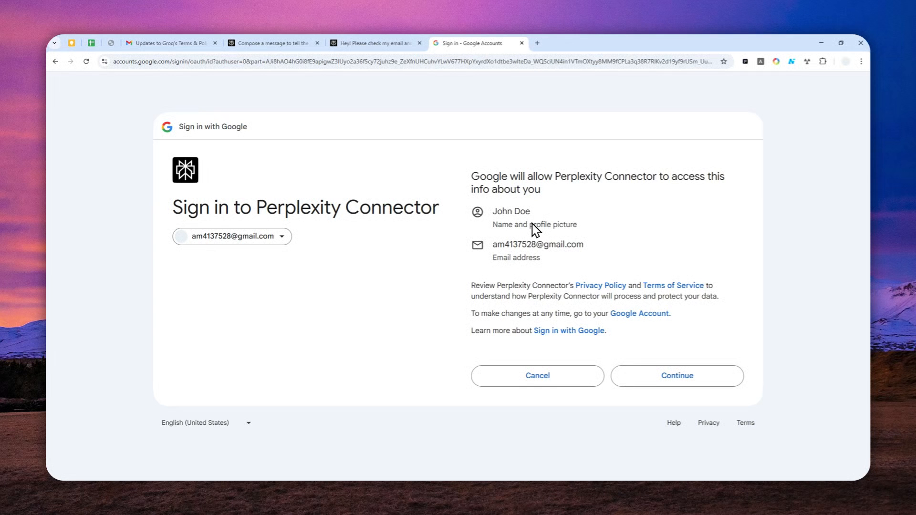
mouse_move(550, 248)
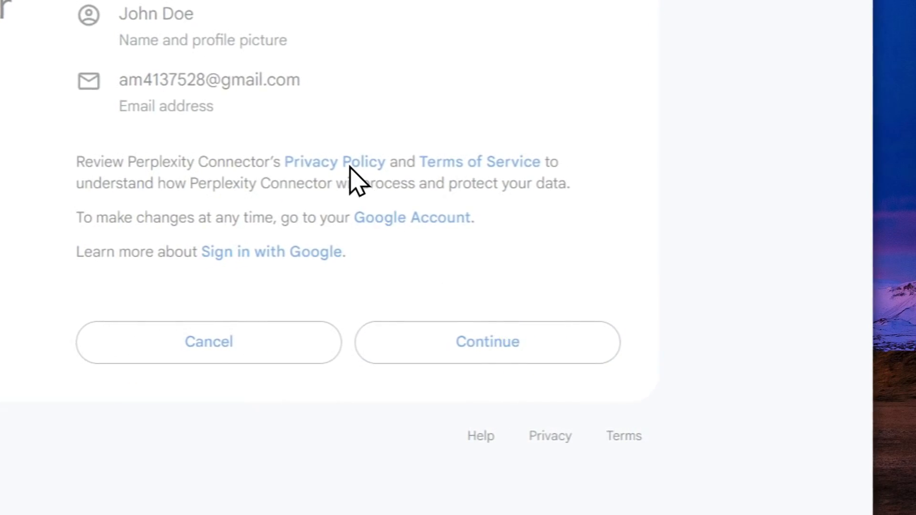
click(488, 342)
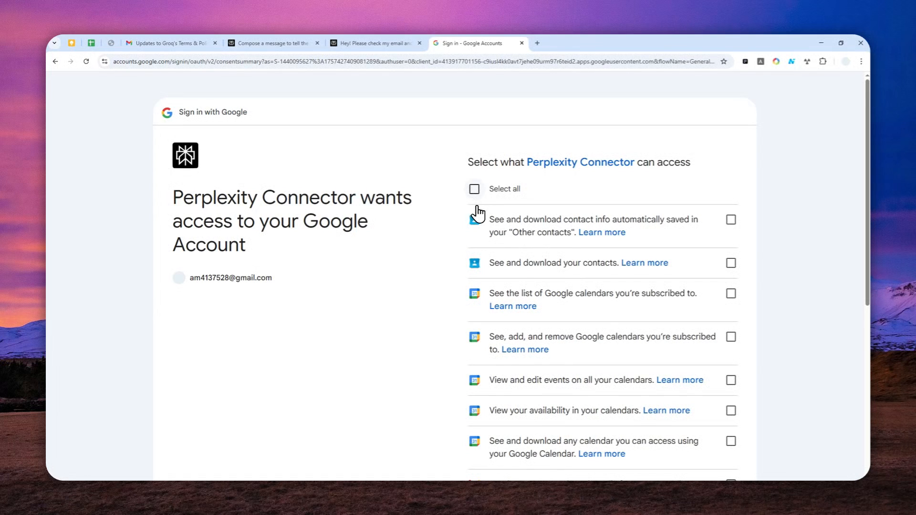
Step: Tick Select all to grant contacts, calendar and Gmail permissions, and review the list
click(473, 189)
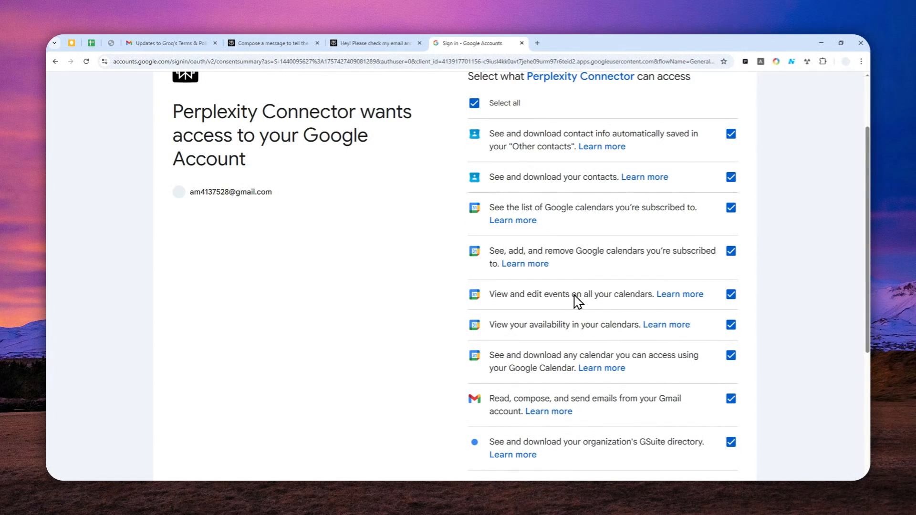
scroll(down, 3)
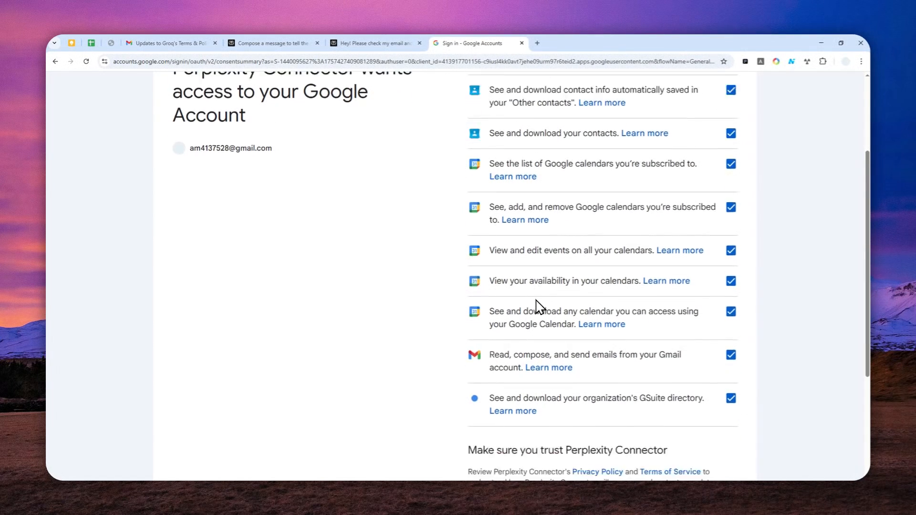
scroll(down, 3)
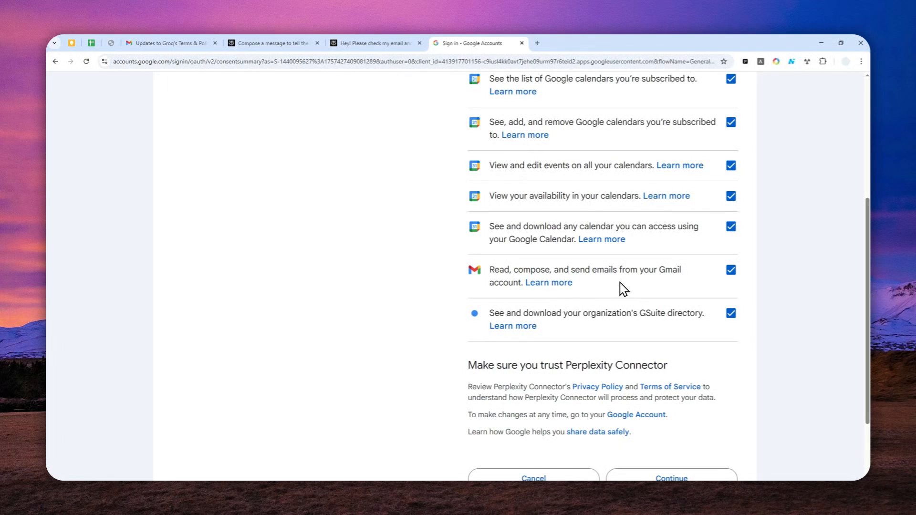
scroll(up, 3)
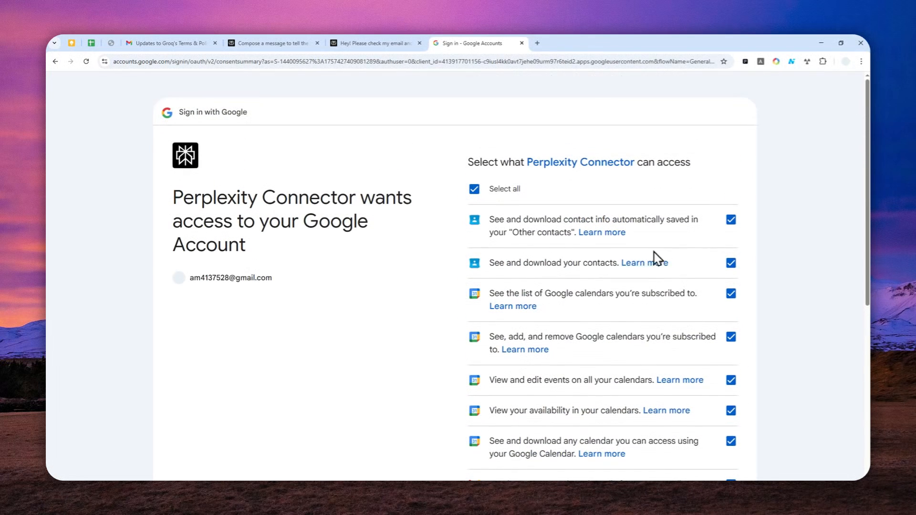
mouse_move(605, 220)
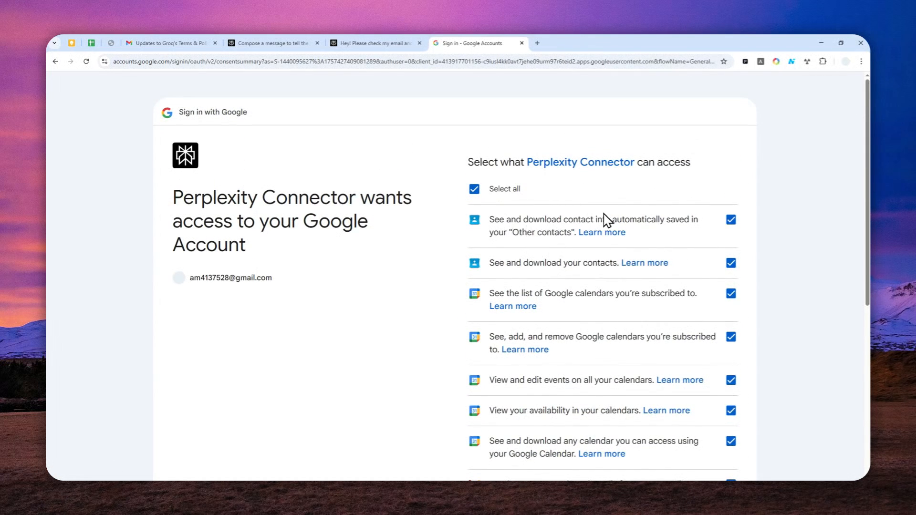
mouse_move(573, 273)
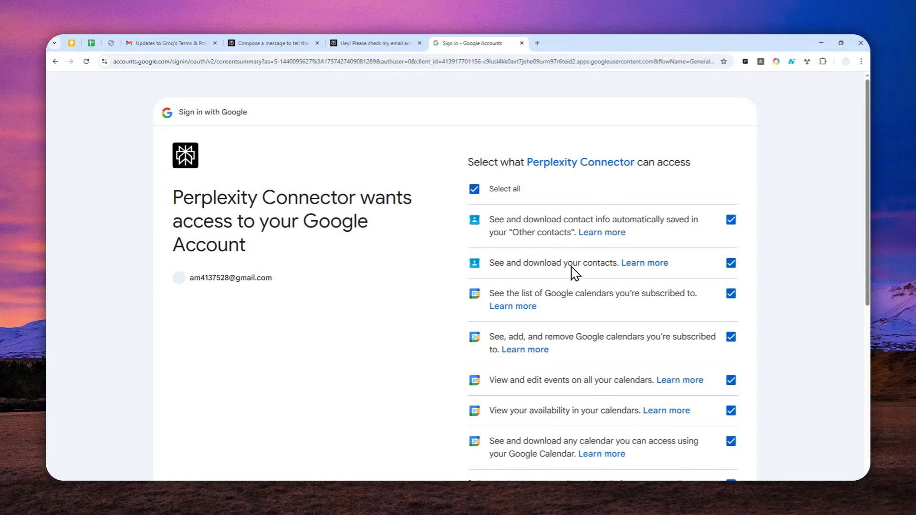
mouse_move(557, 246)
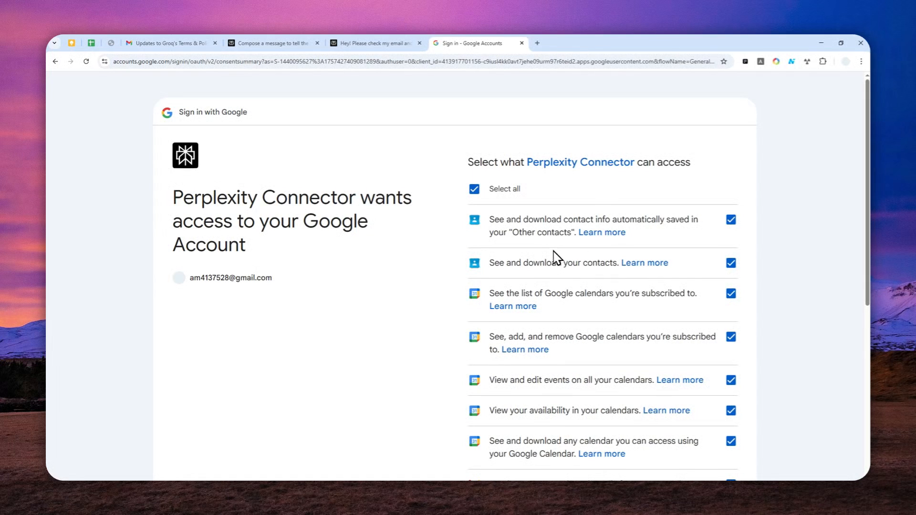
scroll(down, 3)
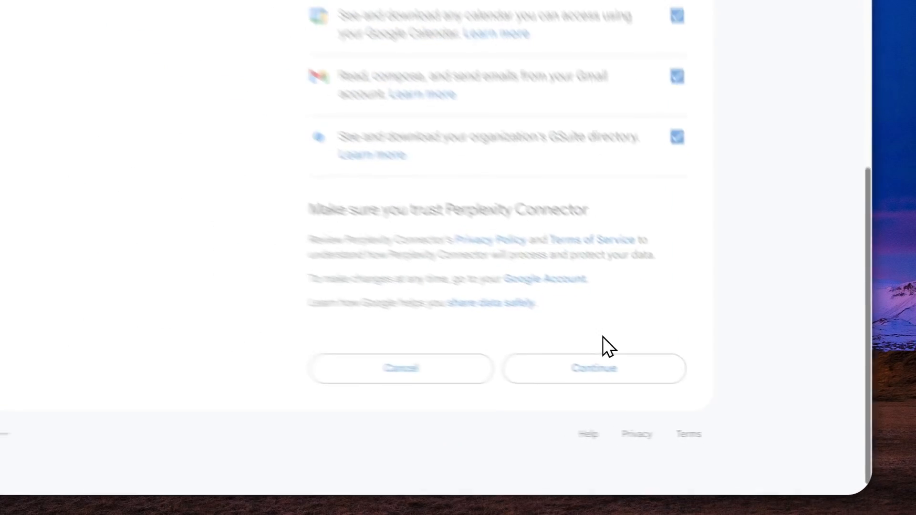
Step: Continue on the Google consent page to confirm Perplexity's Gmail access
click(595, 368)
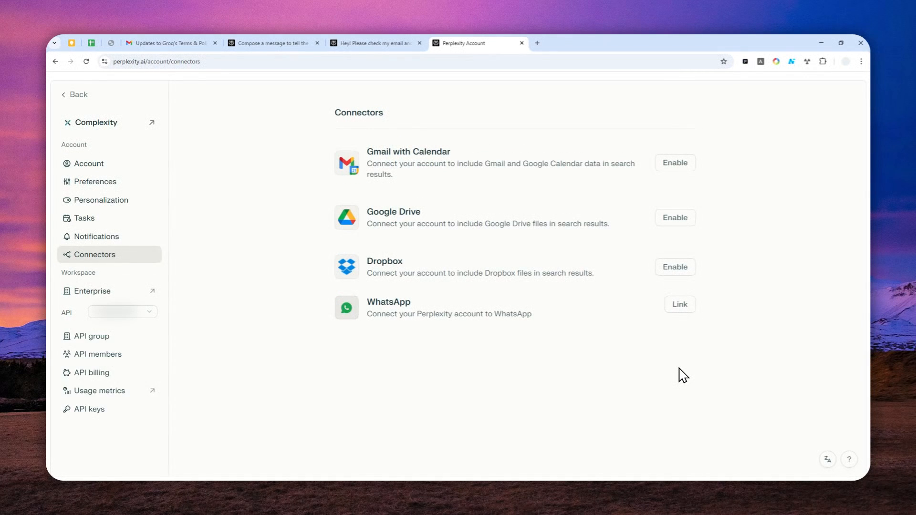
mouse_move(595, 294)
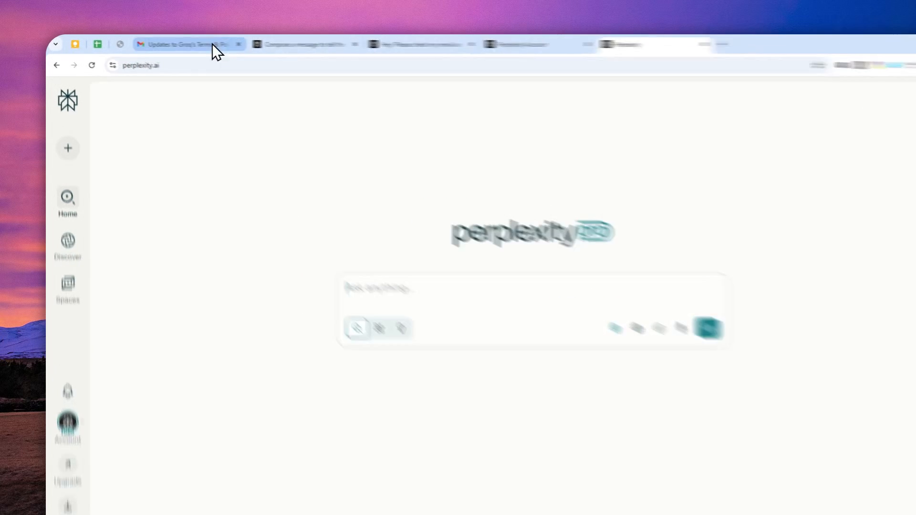
Step: Read the Groq terms-update email in Gmail, then return to the Perplexity home page
click(181, 44)
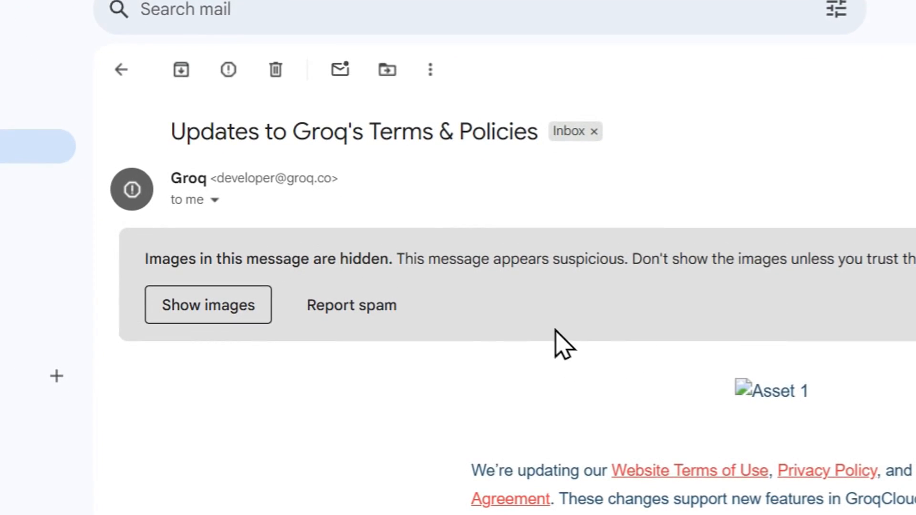
double_click(460, 247)
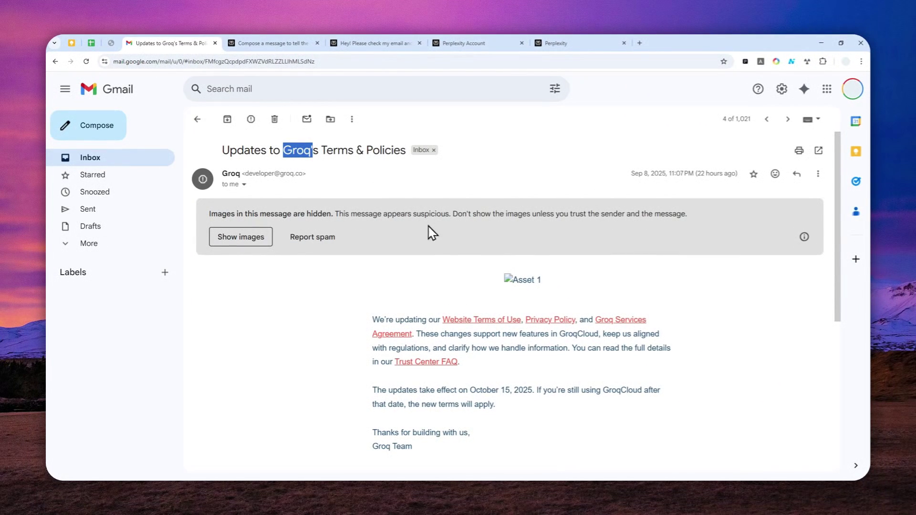
mouse_move(500, 323)
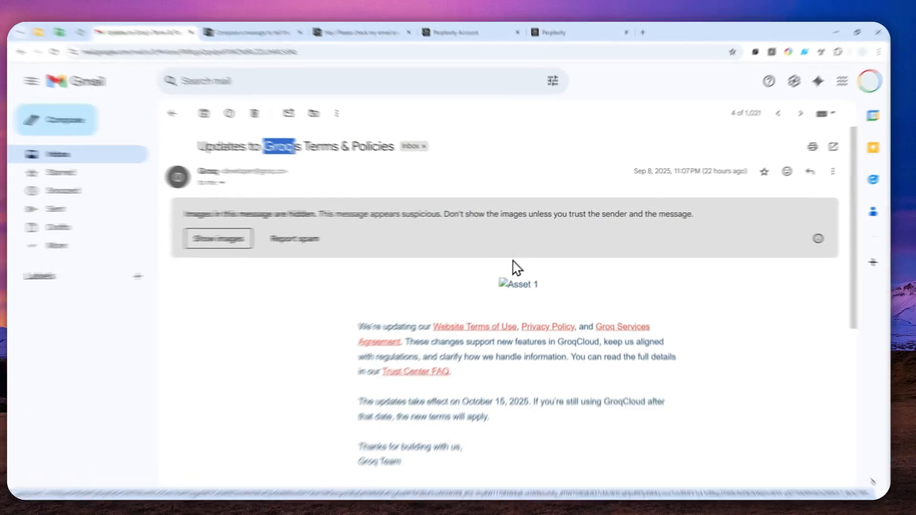
click(554, 32)
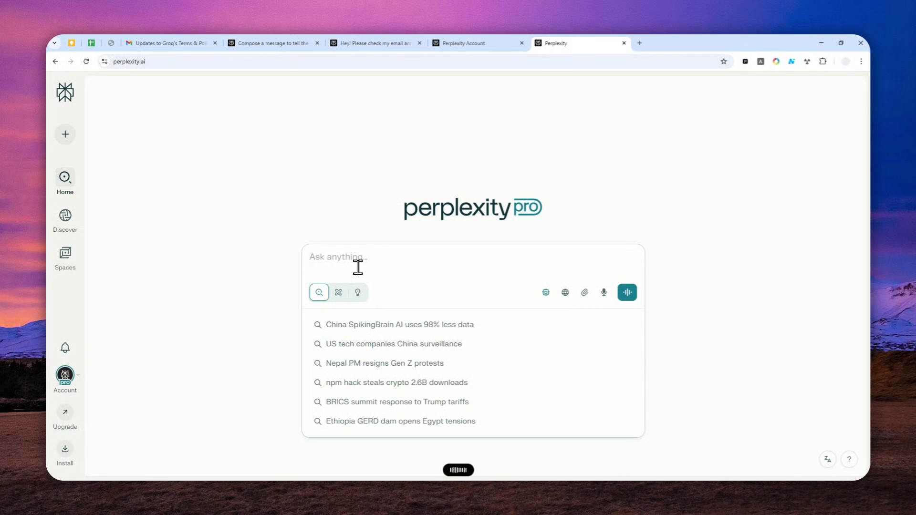
Step: Write a request to check the Groq email and summarize its website updates as bullet points
click(357, 258)
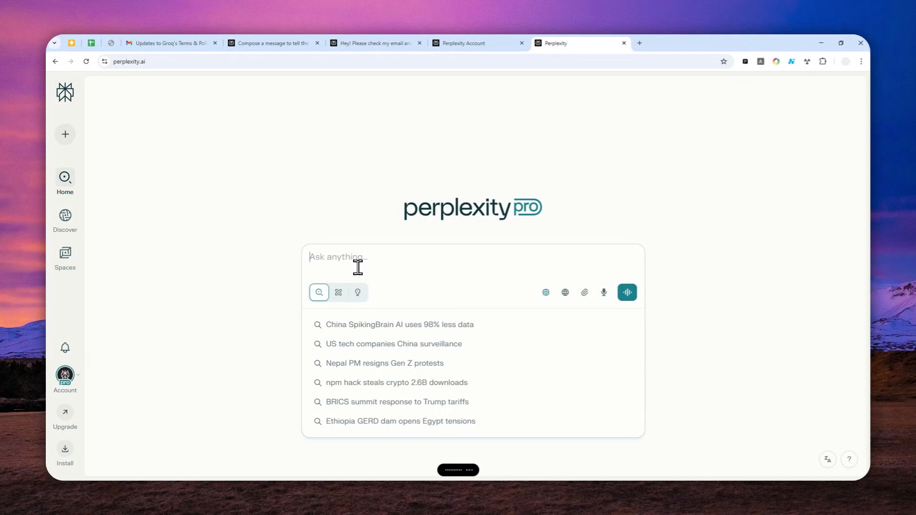
text(Hey, can you check my email, especially the email from Grok? Apparently, there is a new update, but can you tell me what are the new updates on their website? Also, just summarize all the points into concise bullet points.)
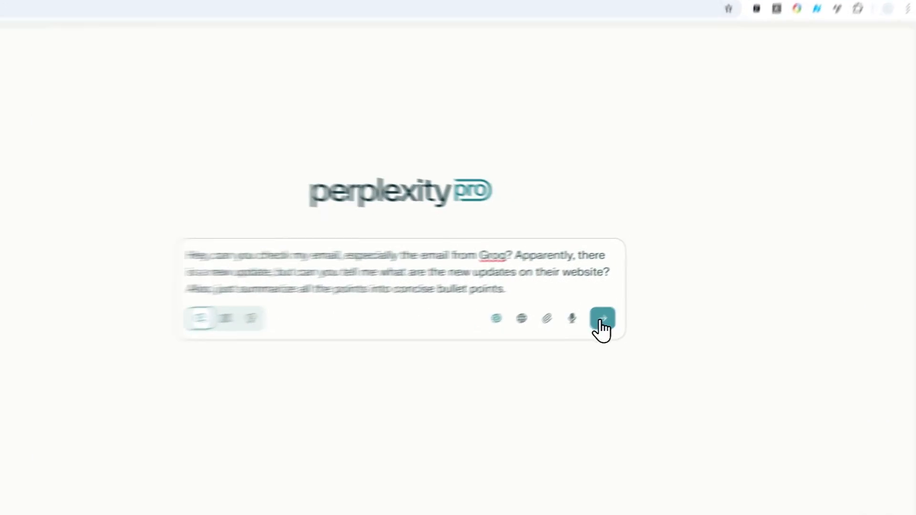
Step: Submit the Groq question so Perplexity starts reviewing the inbox emails
click(602, 318)
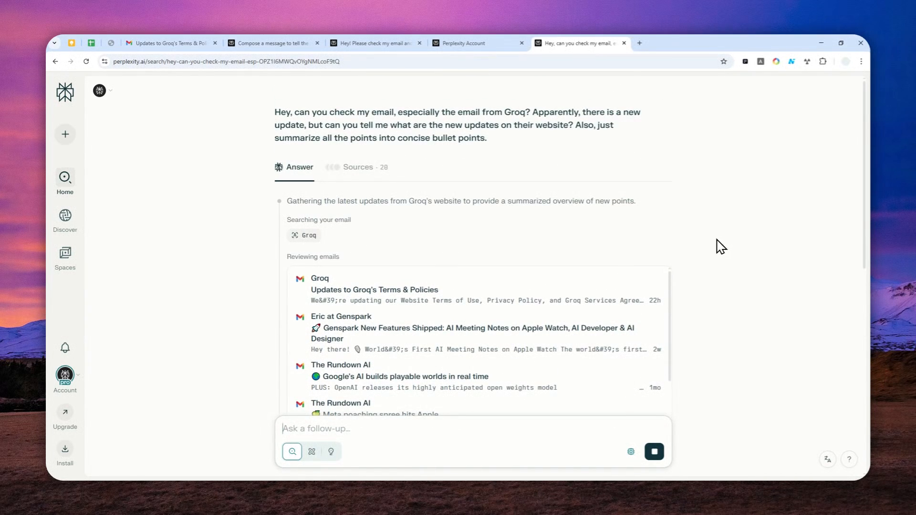
mouse_move(711, 214)
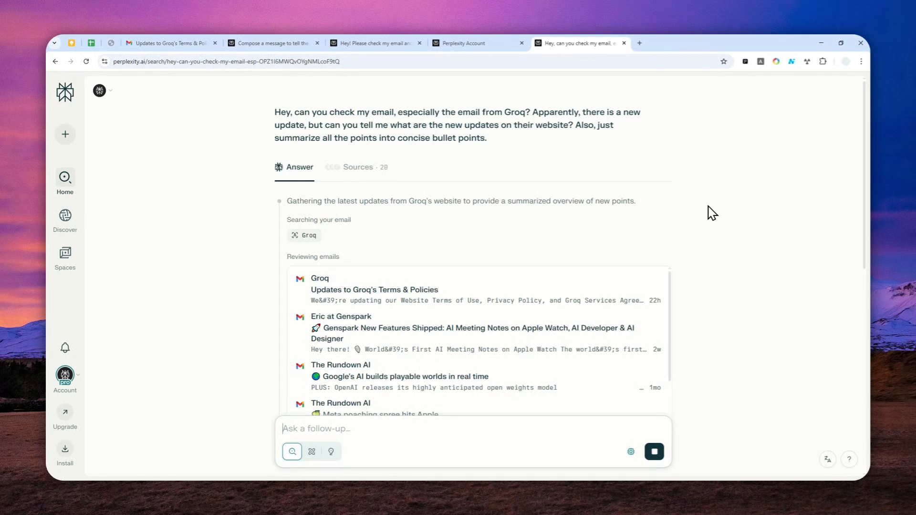
mouse_move(705, 242)
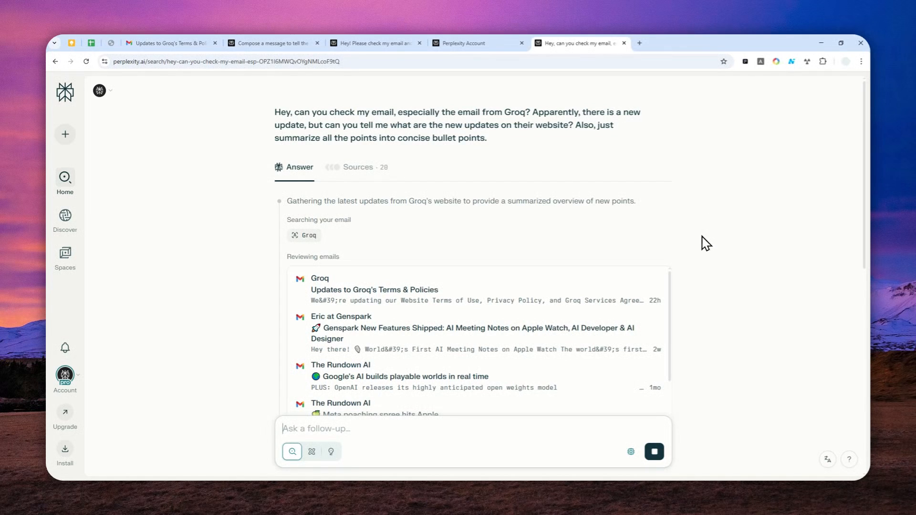
mouse_move(707, 246)
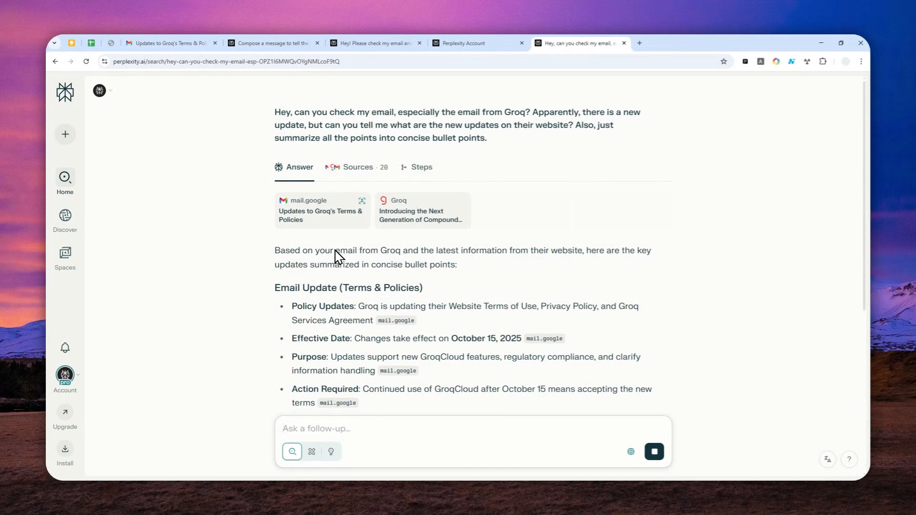
scroll(down, 3)
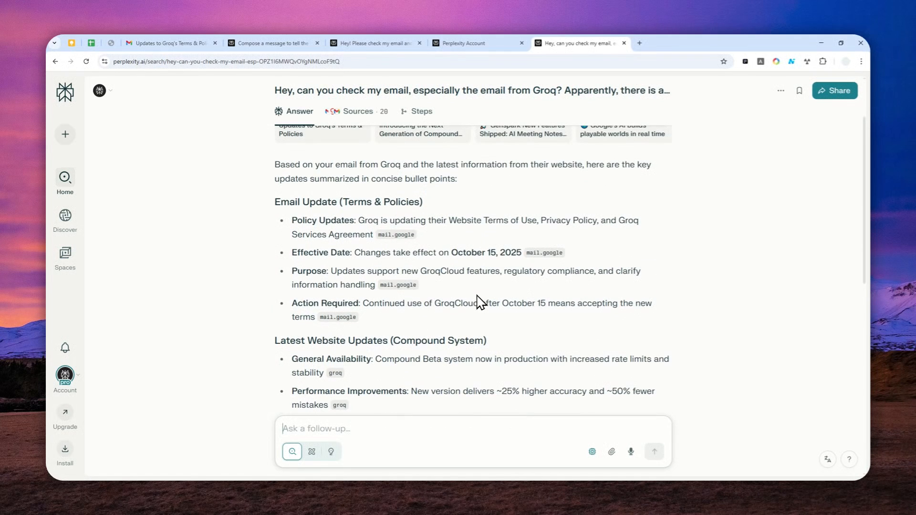
mouse_move(674, 271)
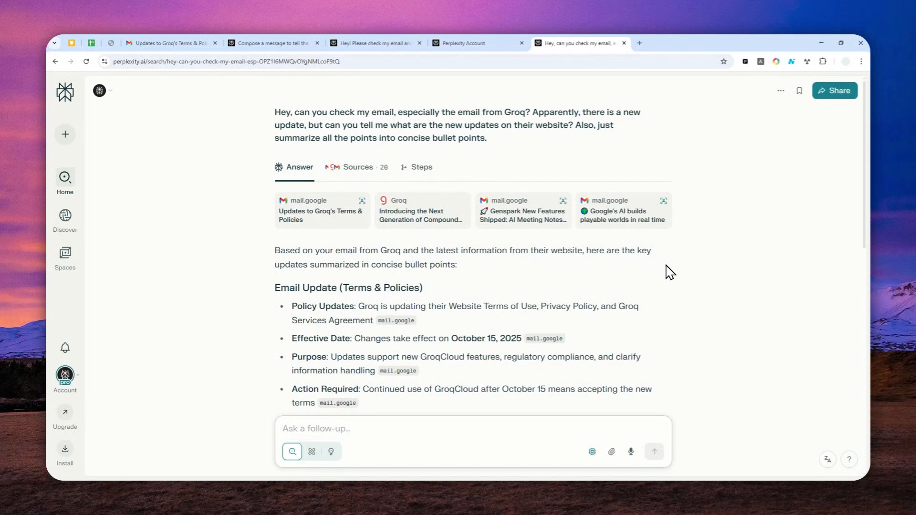
mouse_move(580, 236)
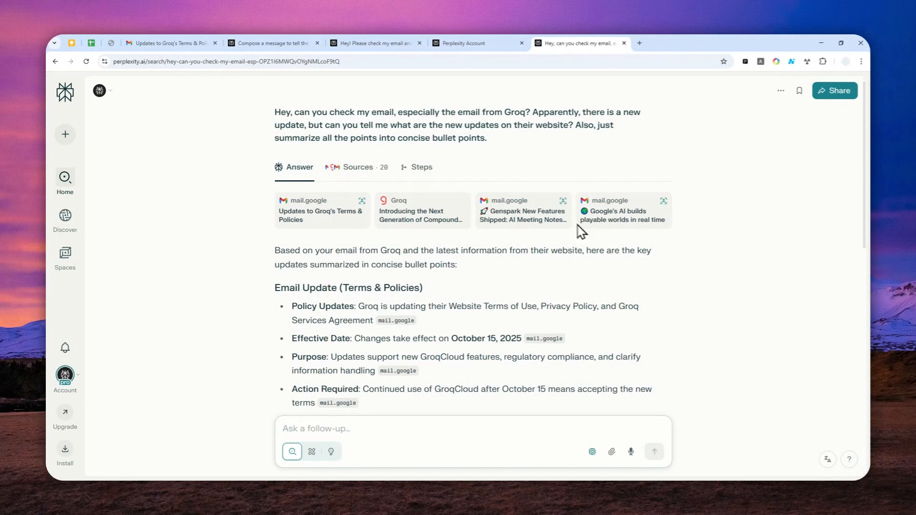
mouse_move(368, 177)
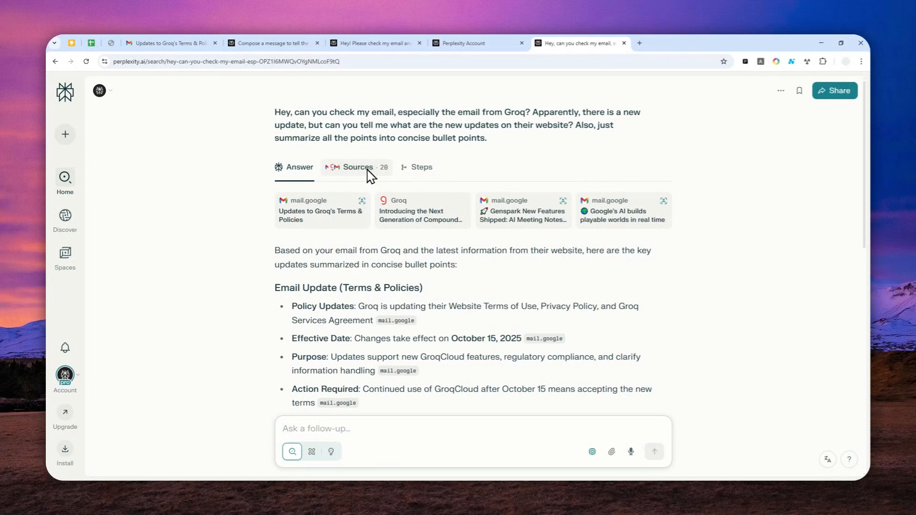
mouse_move(350, 179)
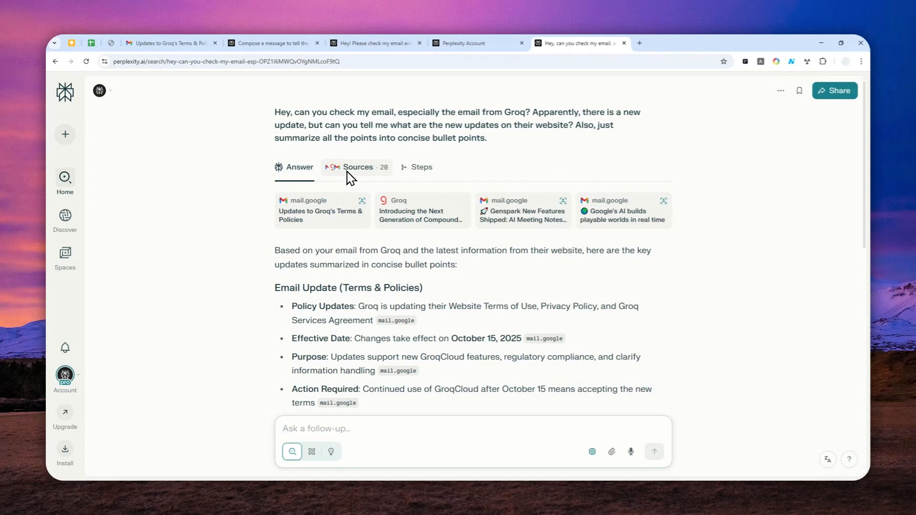
mouse_move(381, 184)
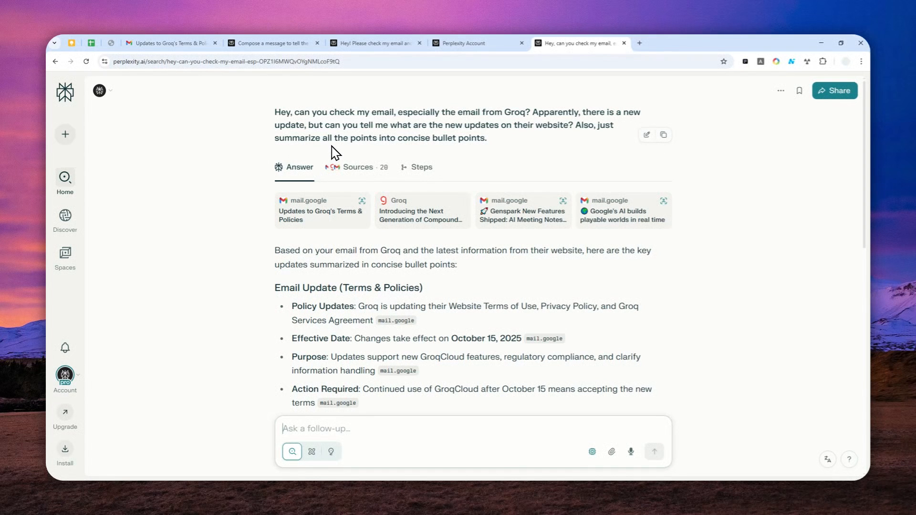
click(279, 43)
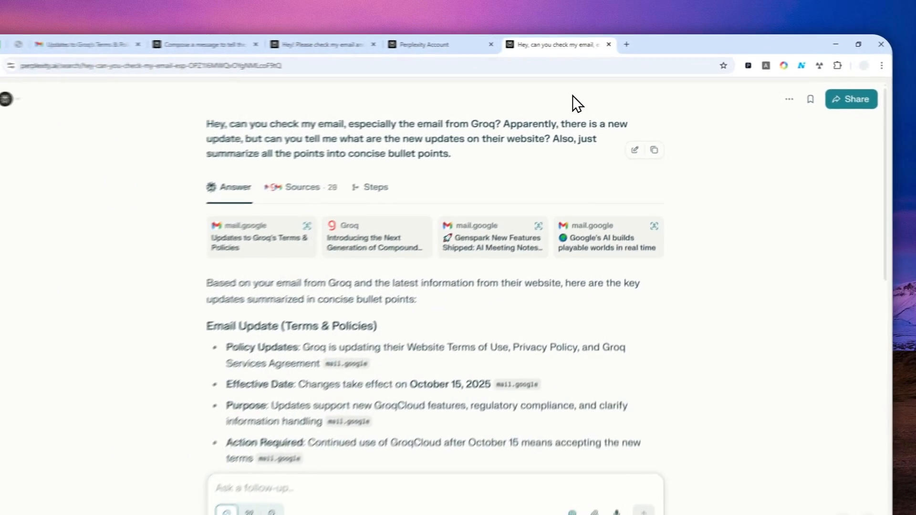
Step: In a new thread, ask Perplexity to compose a welcome message and send it to the Gmail address
click(626, 44)
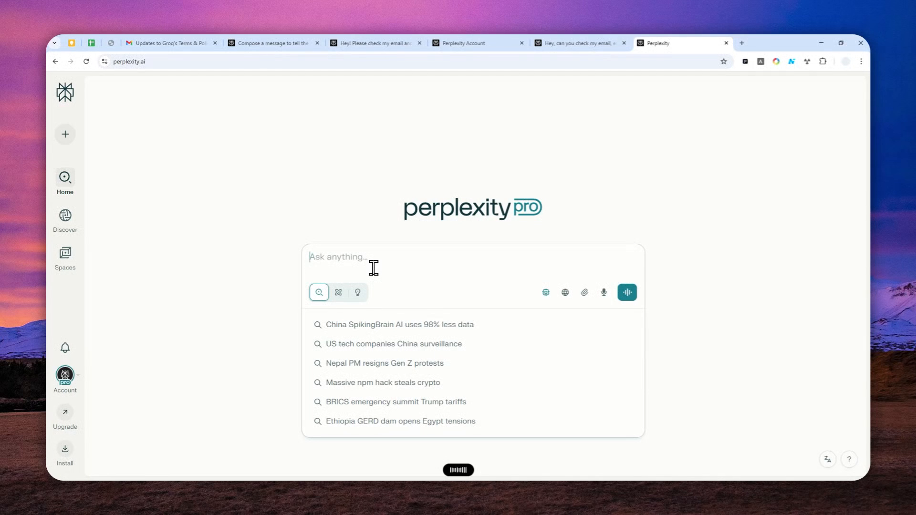
text(Hey, please compose a welcome message and send it to my email address.)
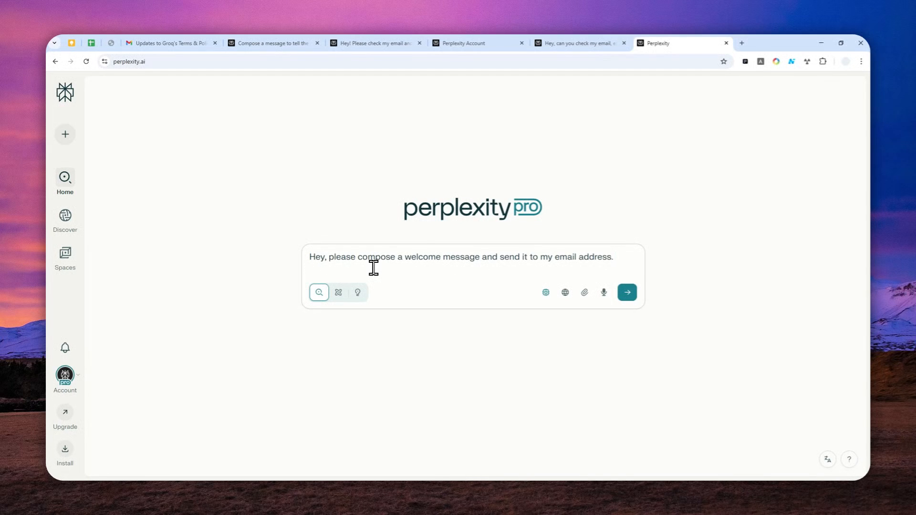
mouse_move(565, 248)
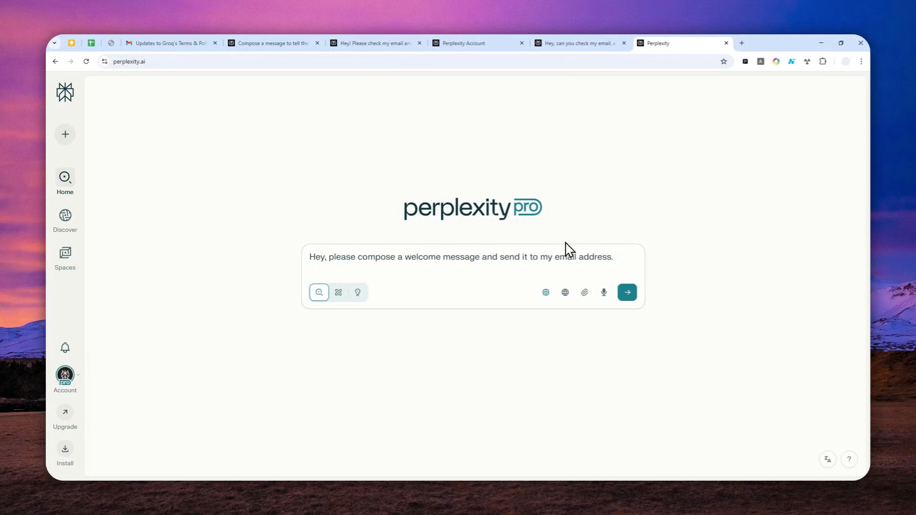
mouse_move(466, 263)
text(G)
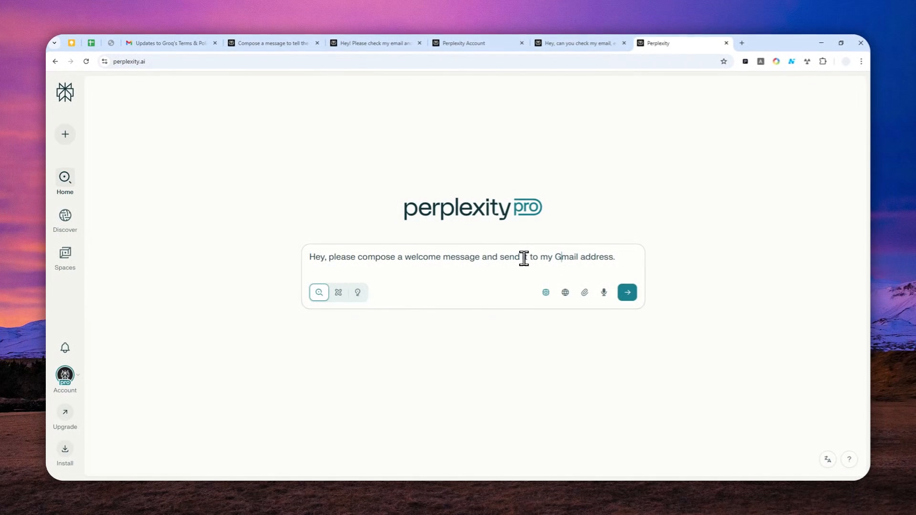
click(627, 292)
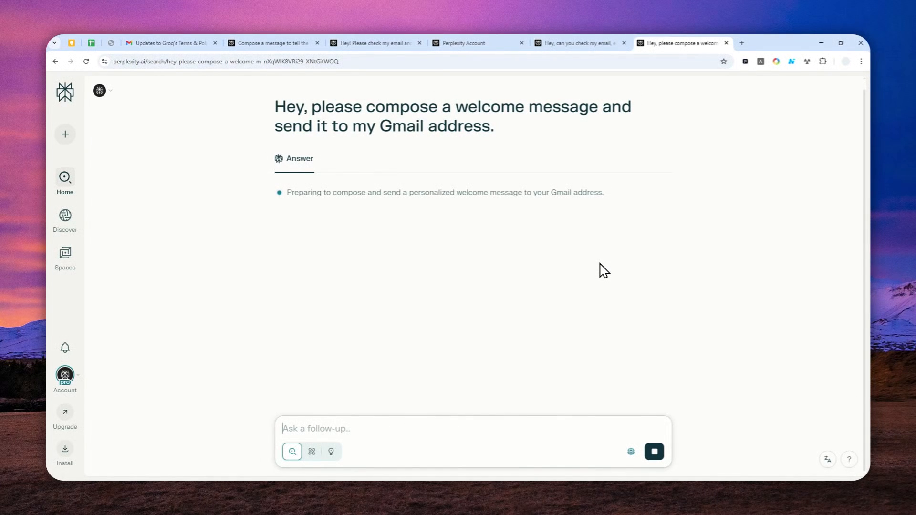
mouse_move(582, 259)
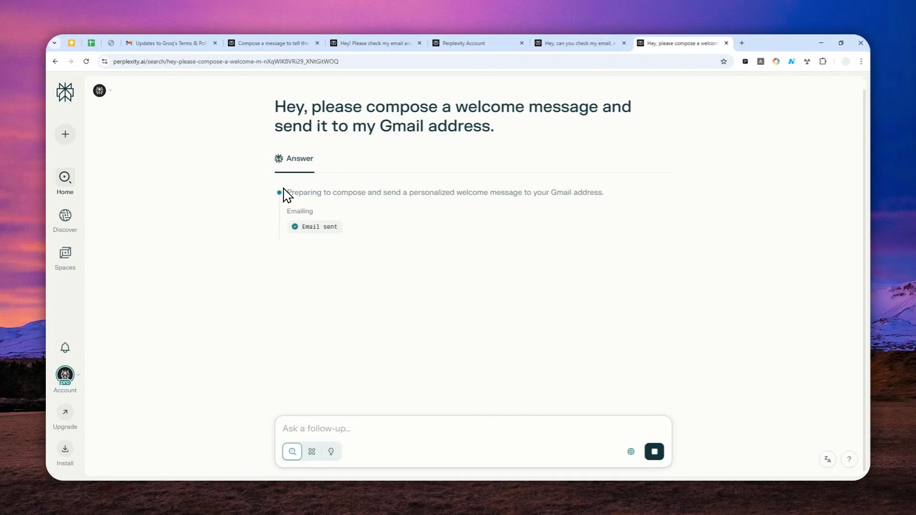
mouse_move(301, 197)
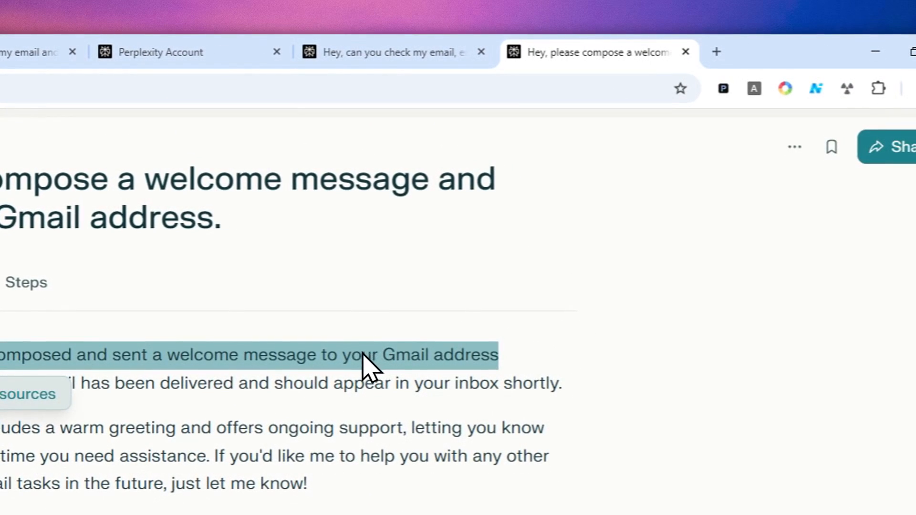
Step: Check the Gmail inbox for the delivered "Welcome!" email after Perplexity reports it sent
click(715, 65)
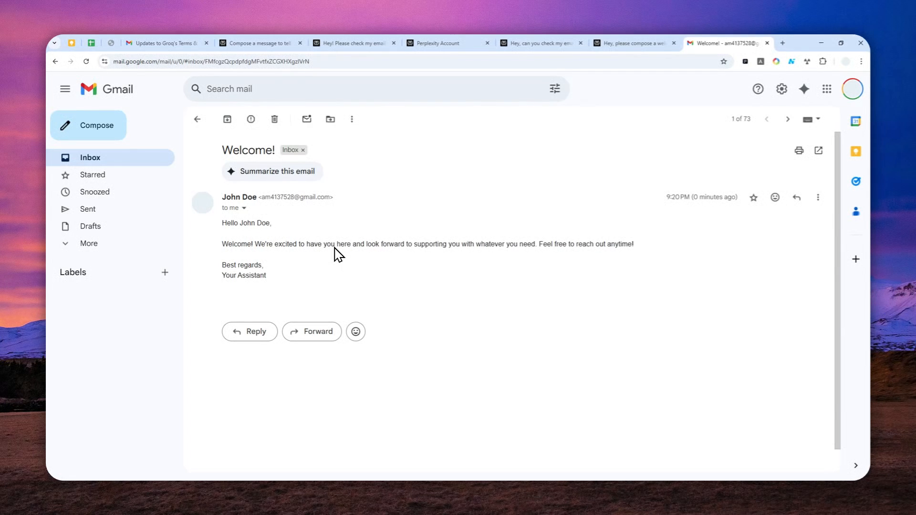
mouse_move(464, 256)
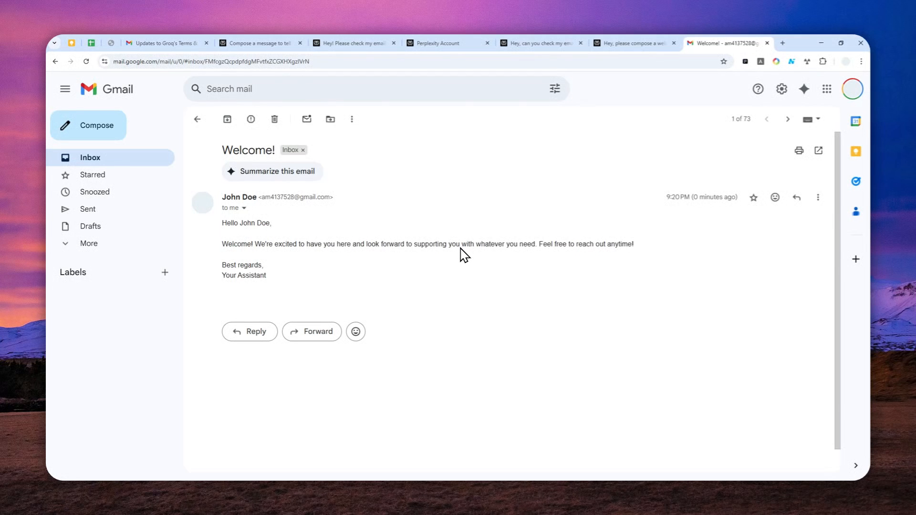
mouse_move(477, 231)
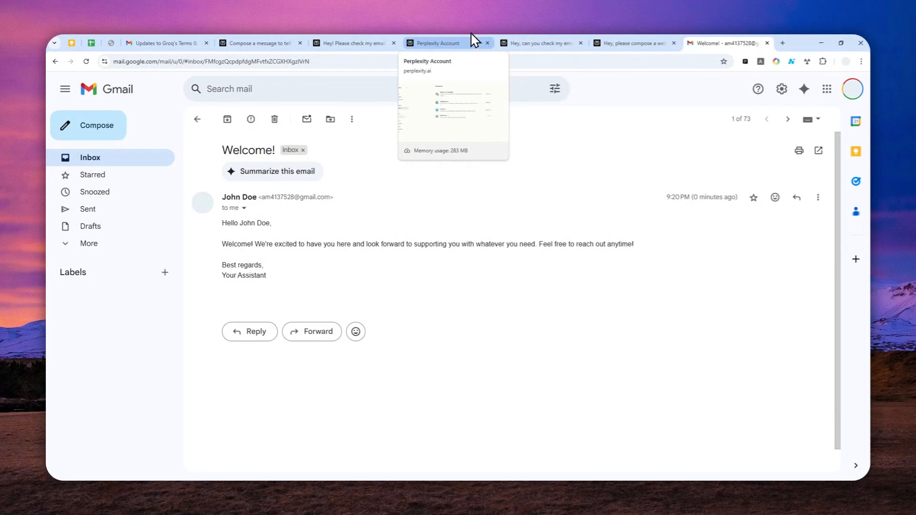
Step: Return to the Perplexity conversation showing the Groq email bullet-point summary
click(542, 43)
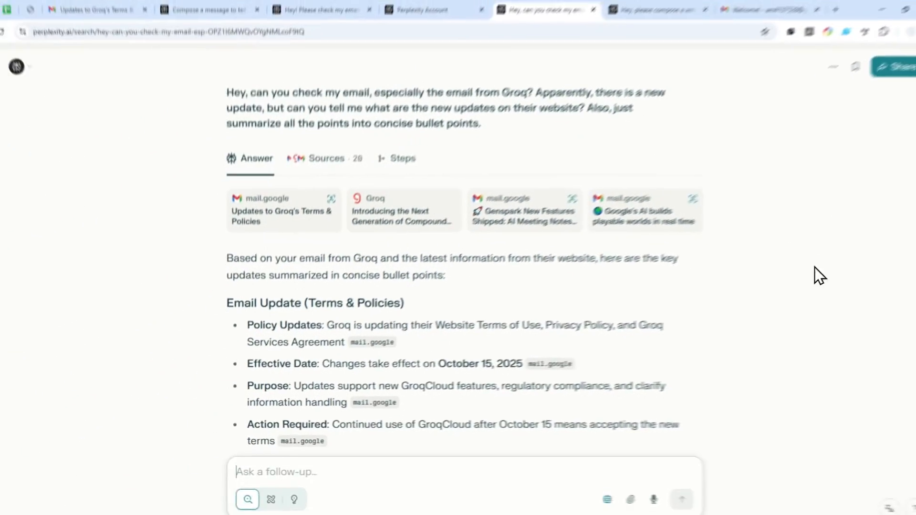